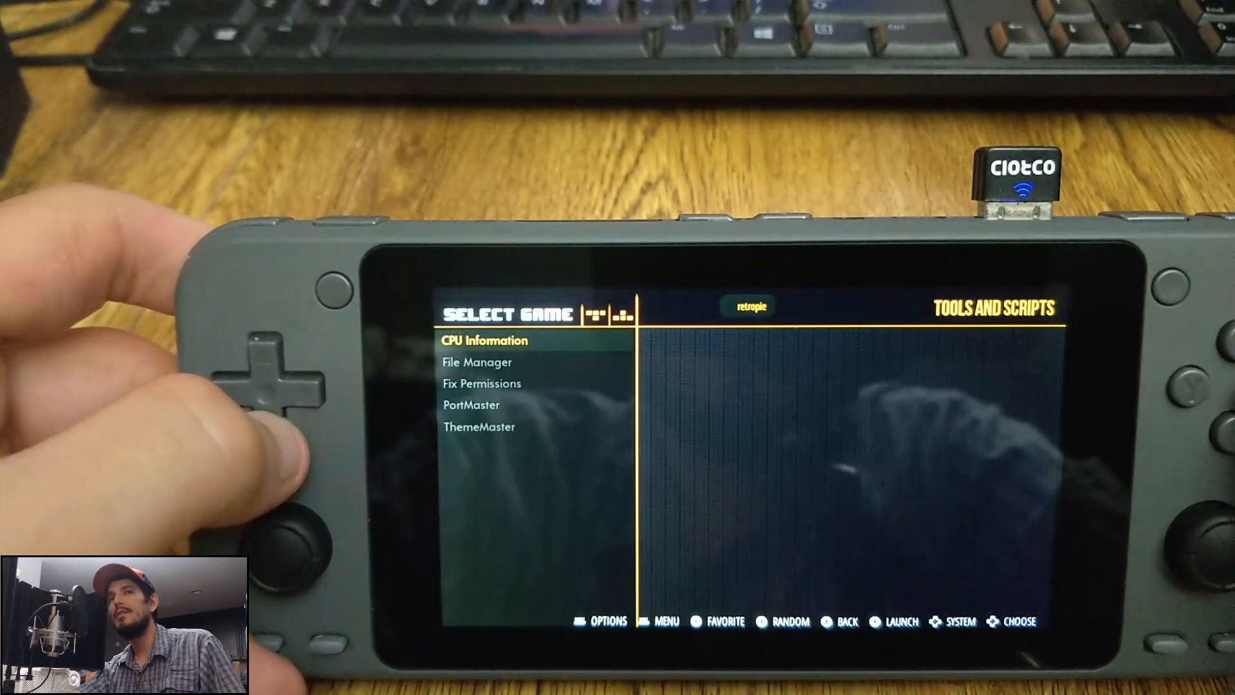
Step: Move down the Tools and Scripts list to ThemeMaster and launch it
key("down")
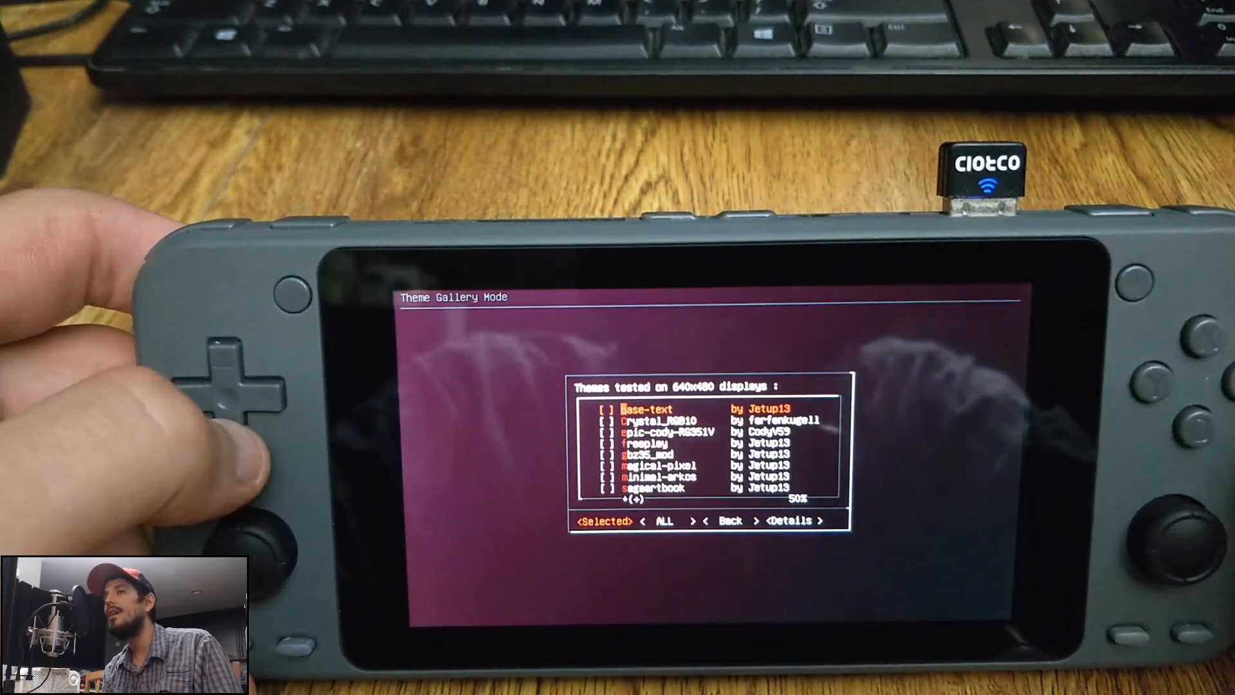
Step: Highlight the minimal-arkos theme in the 640x480 theme gallery list
key("down")
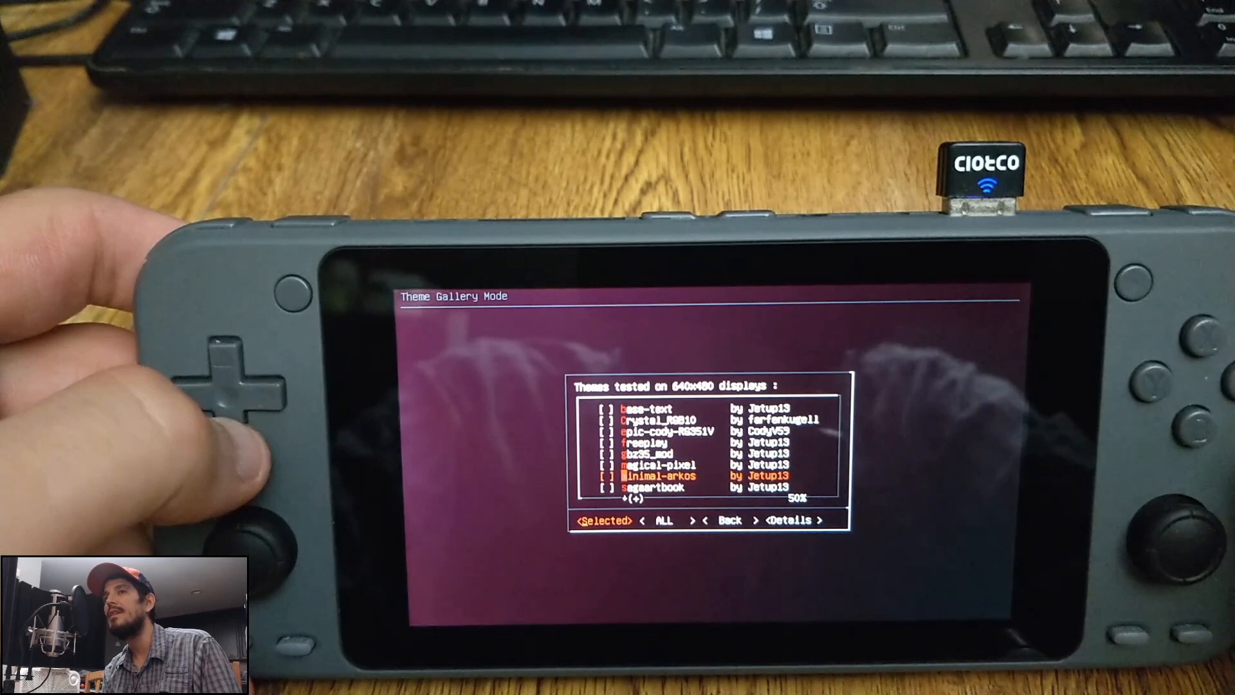